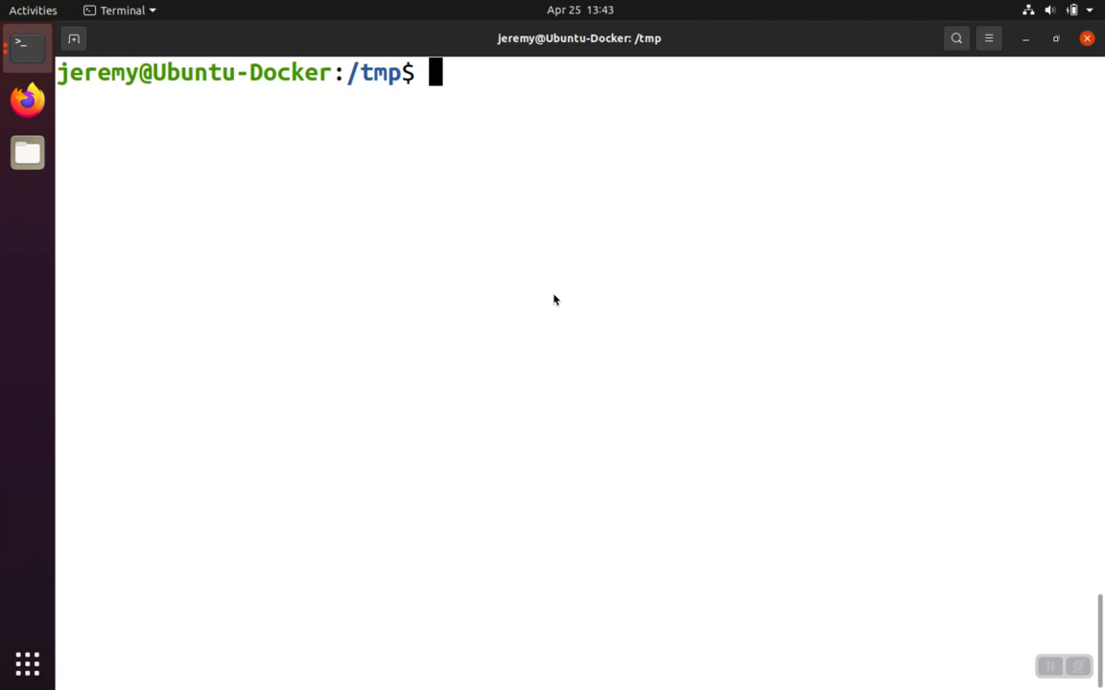
Run ssh-keygen --help to list its usage, then trim the recalled command to plain ssh-keygen.
{"action": "type", "text": "s"}
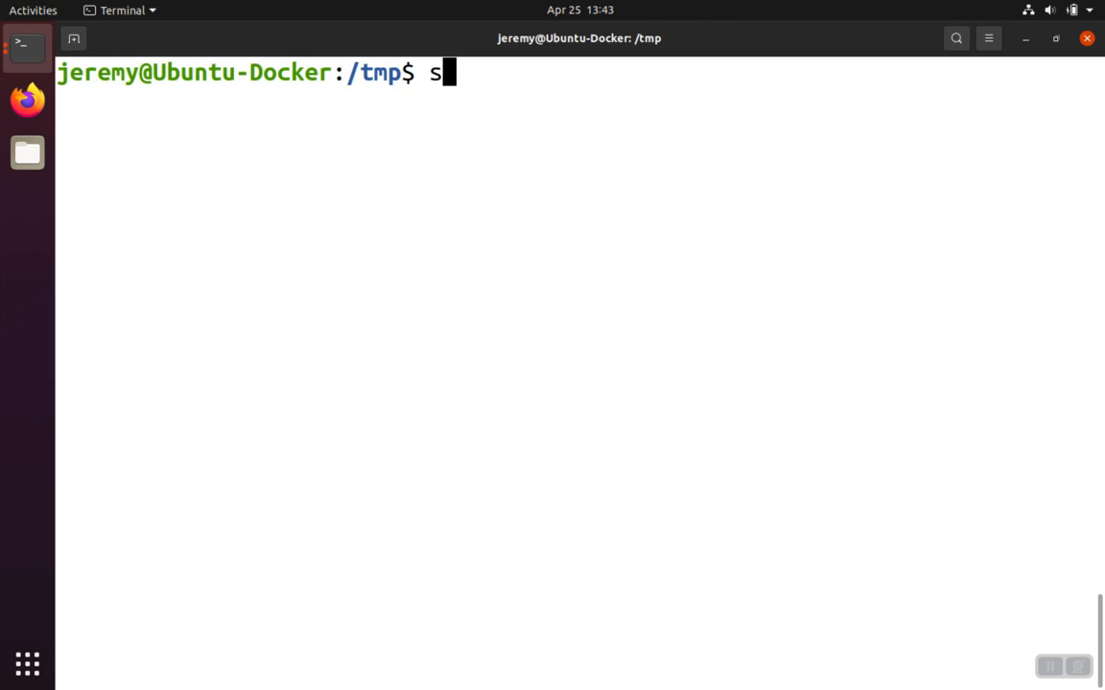
{"action": "type", "text": "sh"}
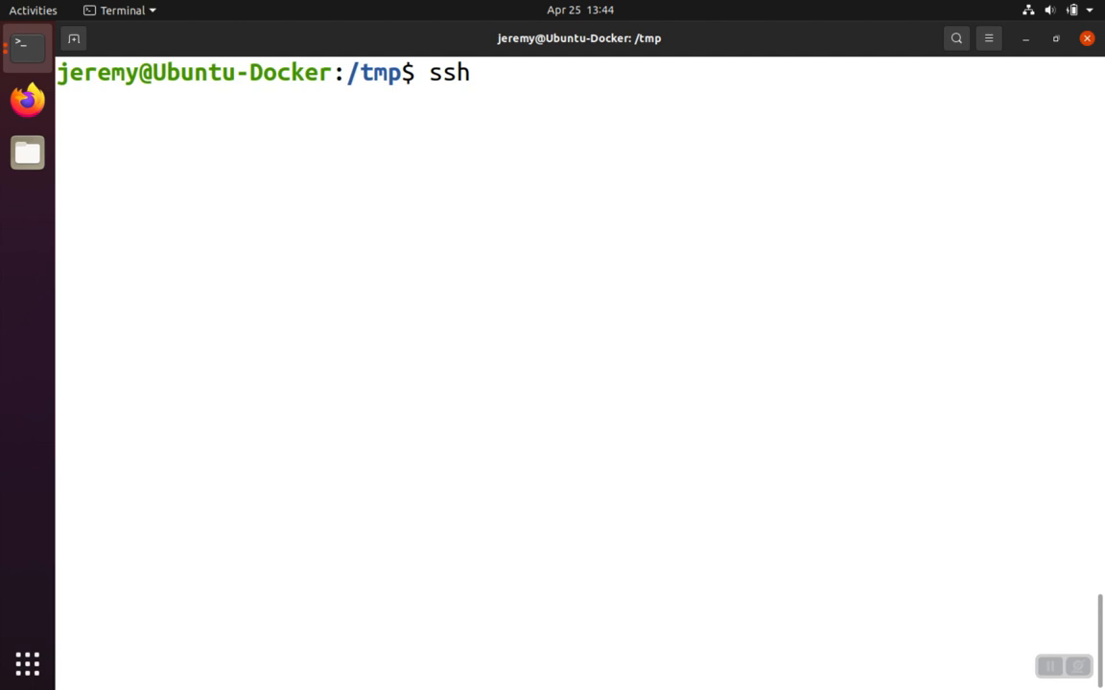
{"action": "type", "text": "-key"}
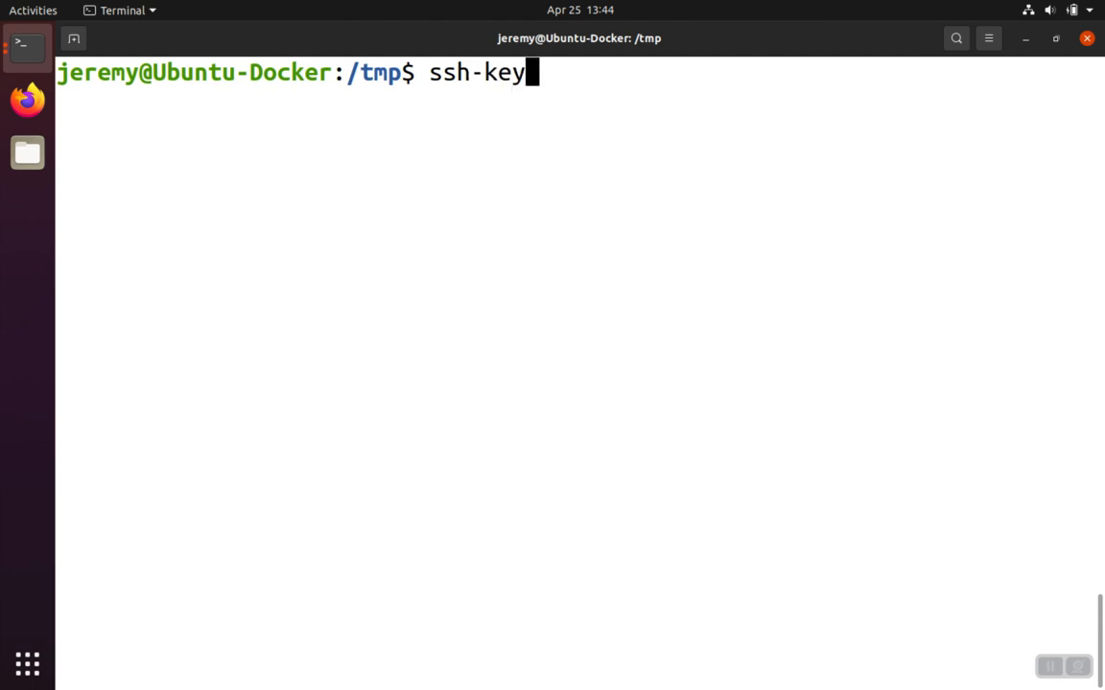
{"action": "type", "text": "gen"}
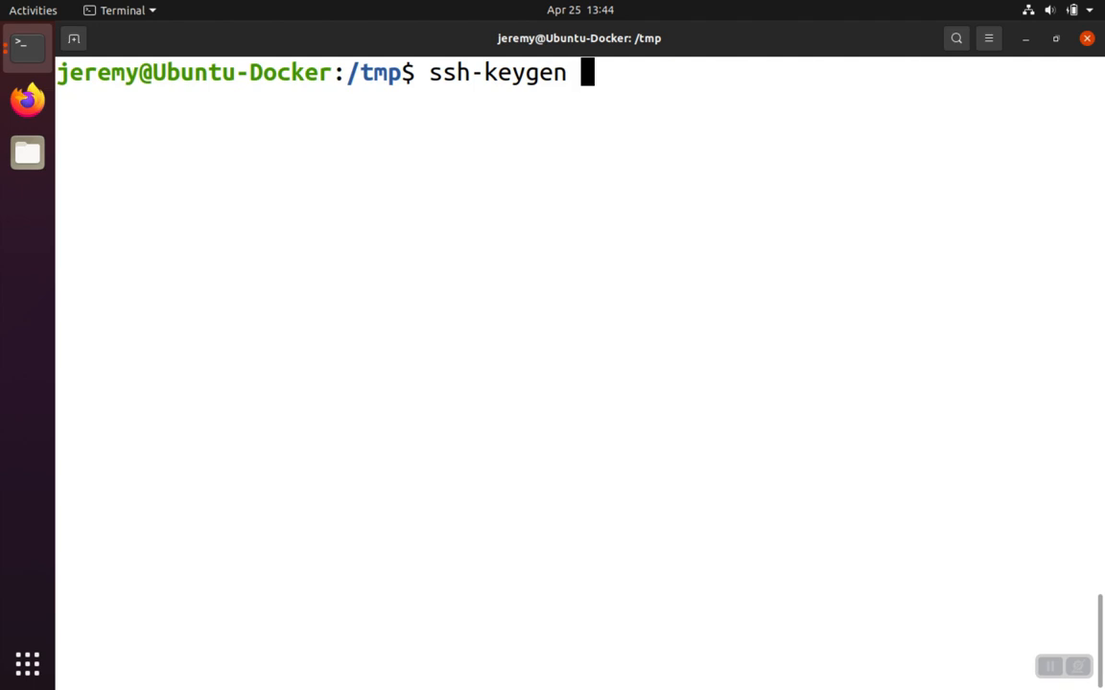
{"action": "type", "text": "--"}
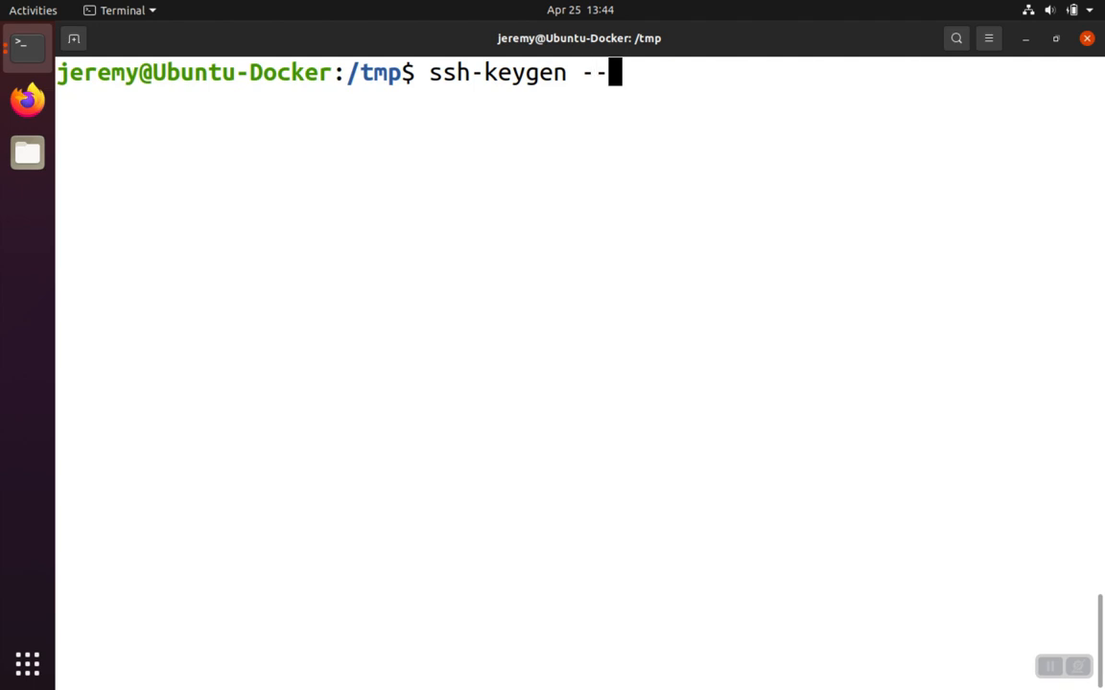
{"action": "type", "text": "help"}
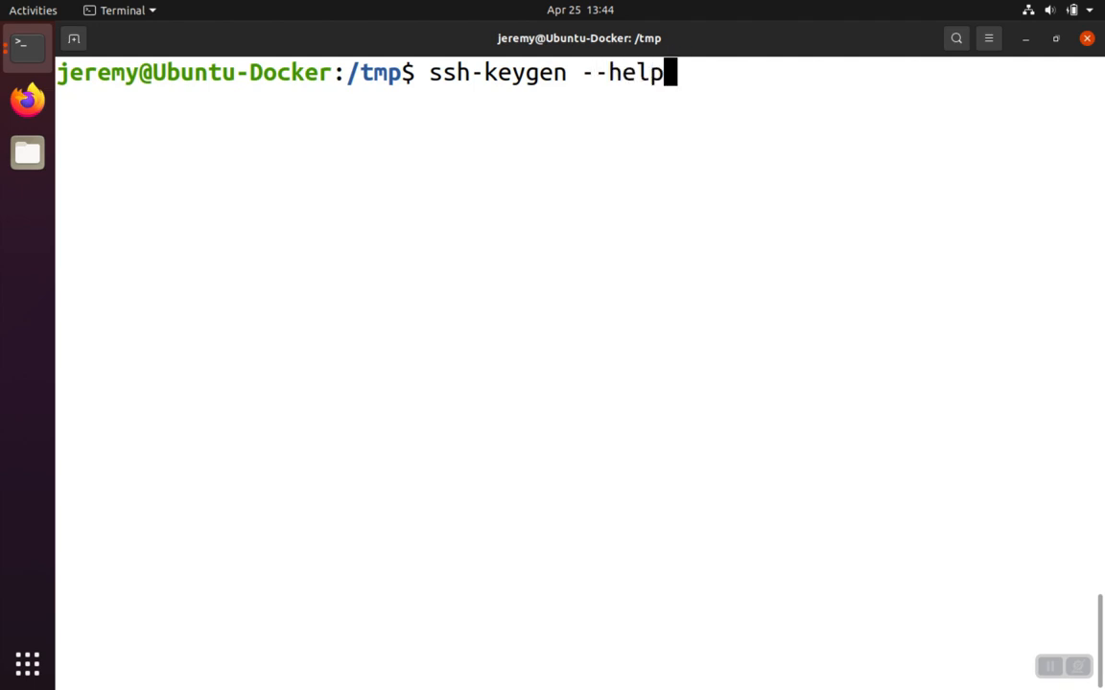
{"action": "mouse_move", "coordinate": [665, 72]}
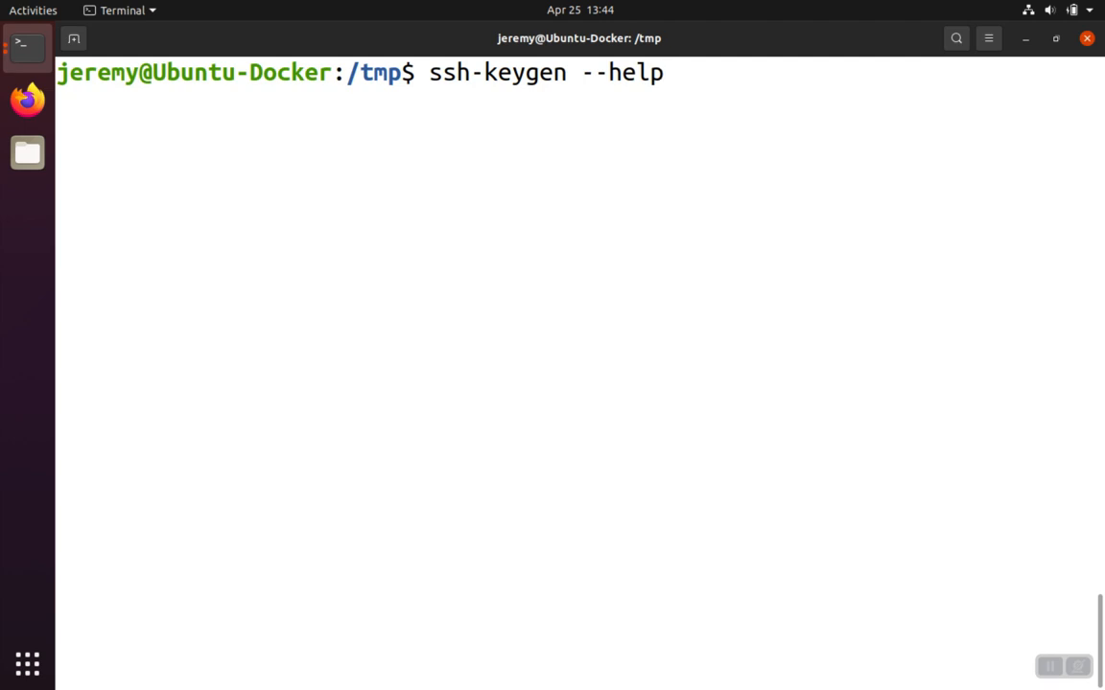
{"action": "key", "text": "Return"}
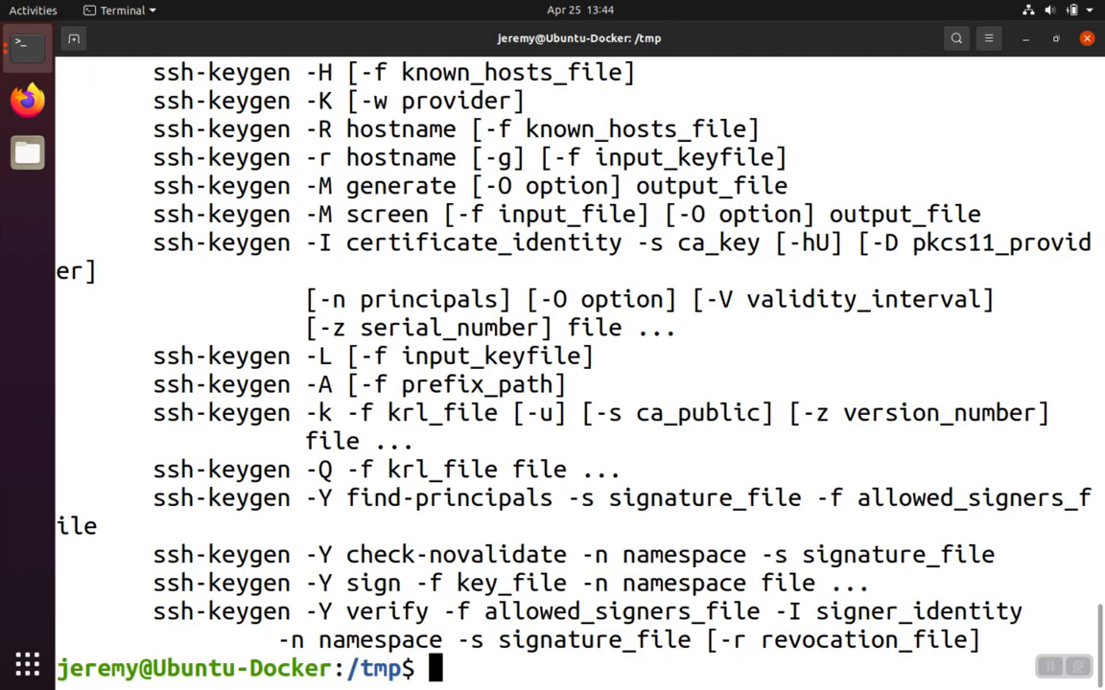
{"action": "type", "text": "ssh-keygen --hel"}
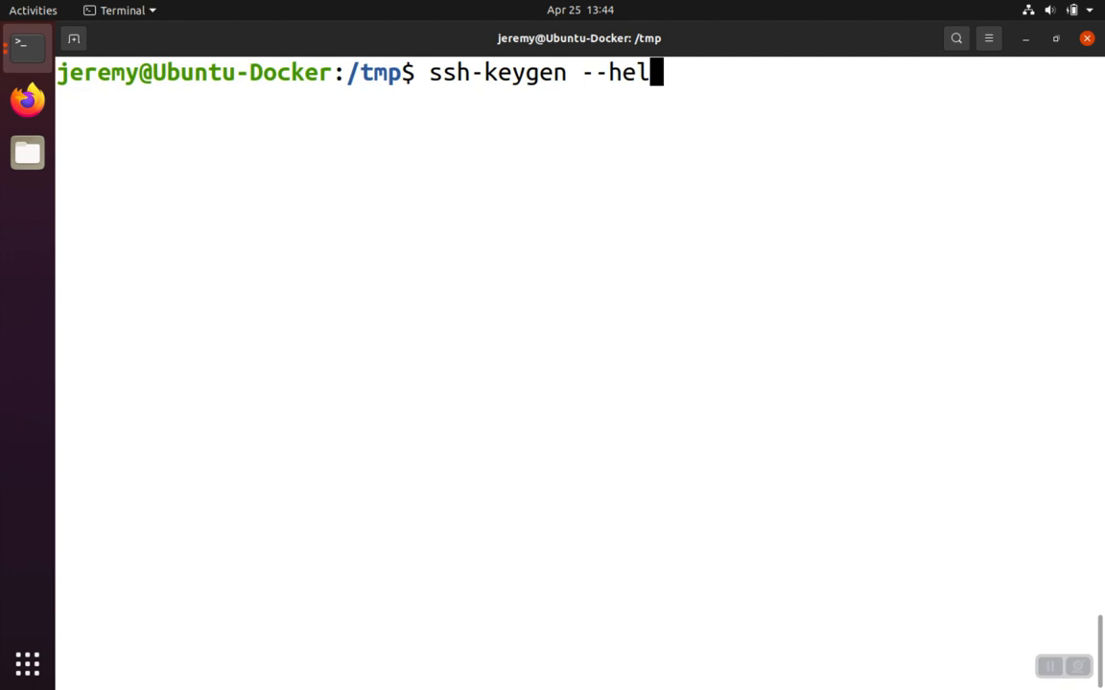
{"action": "key", "text": "BackSpace"}
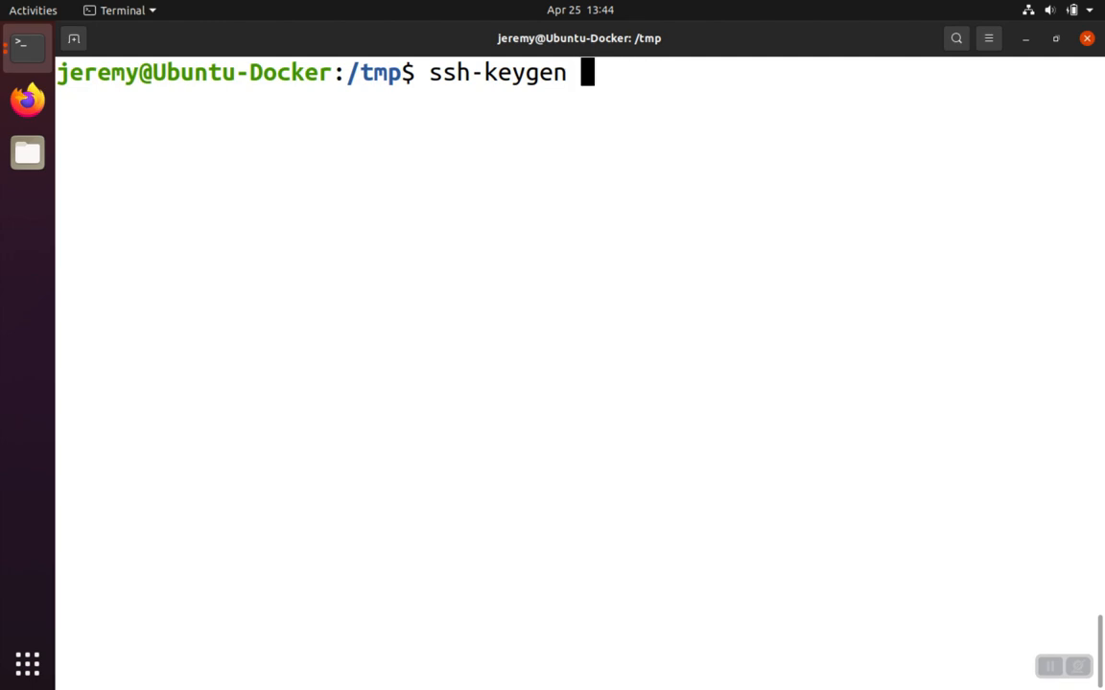
Add the options -t ed25519 and -a 200 to the ssh-keygen command without running it.
{"action": "type", "text": "-t"}
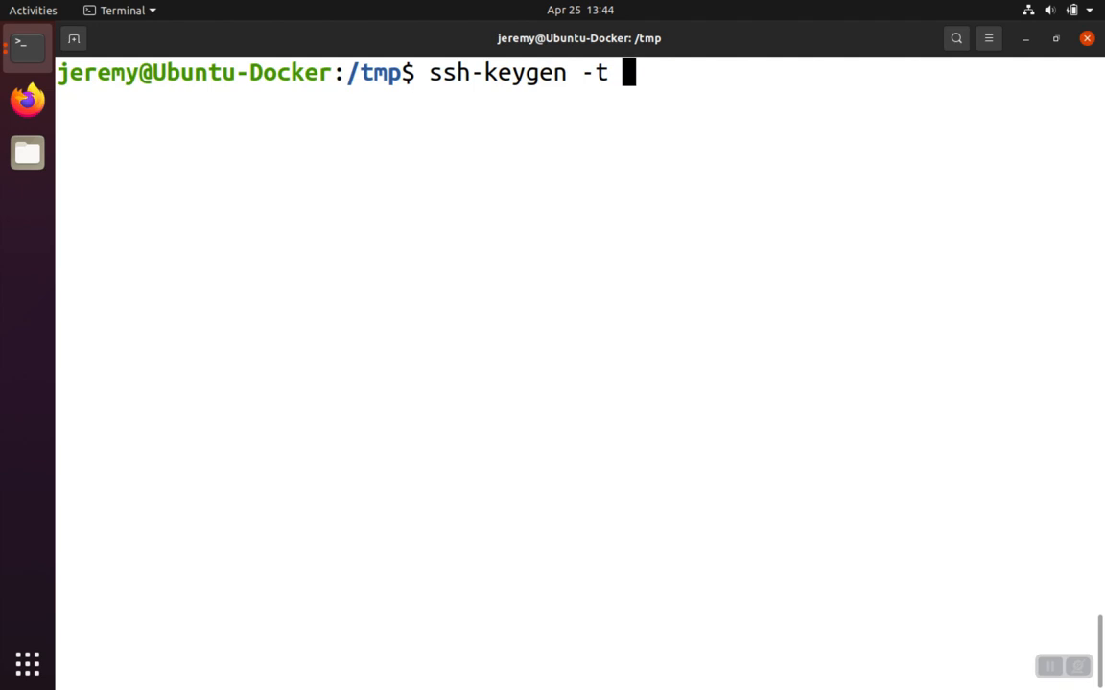
{"action": "type", "text": "ed255"}
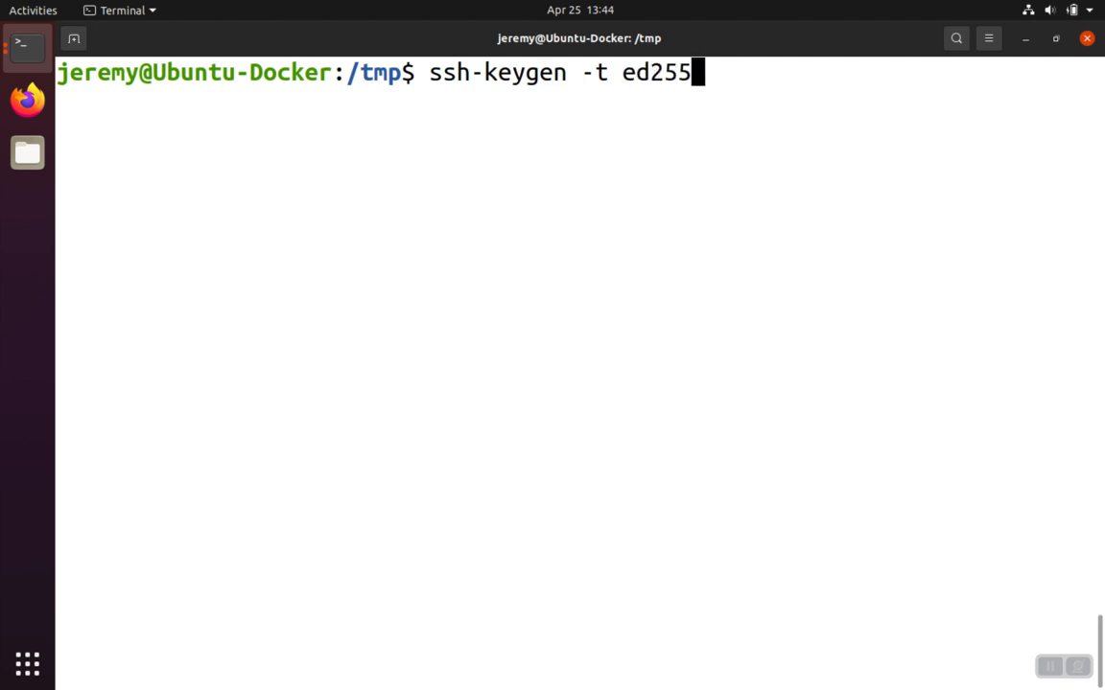
{"action": "type", "text": "19"}
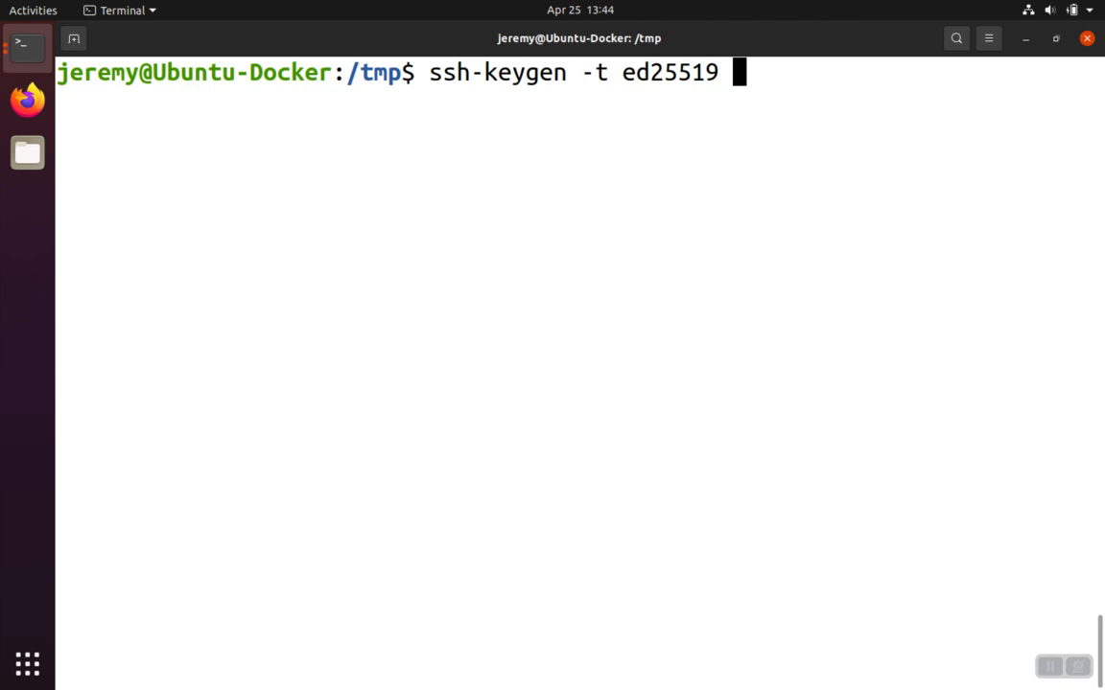
{"action": "type", "text": "-a"}
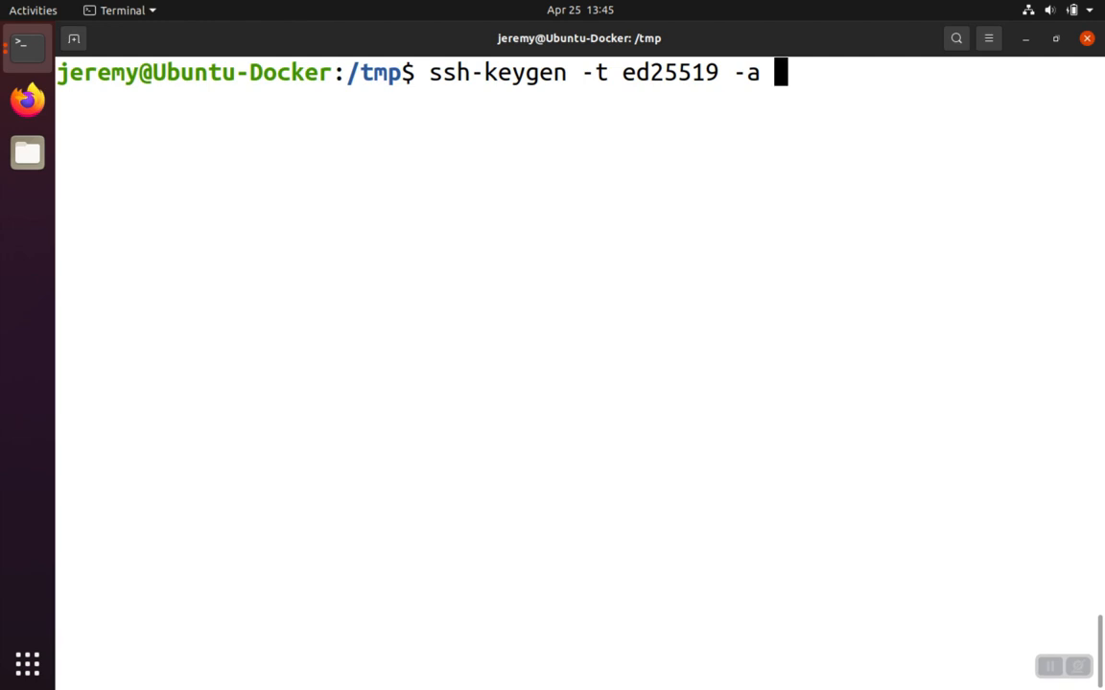
{"action": "type", "text": "20"}
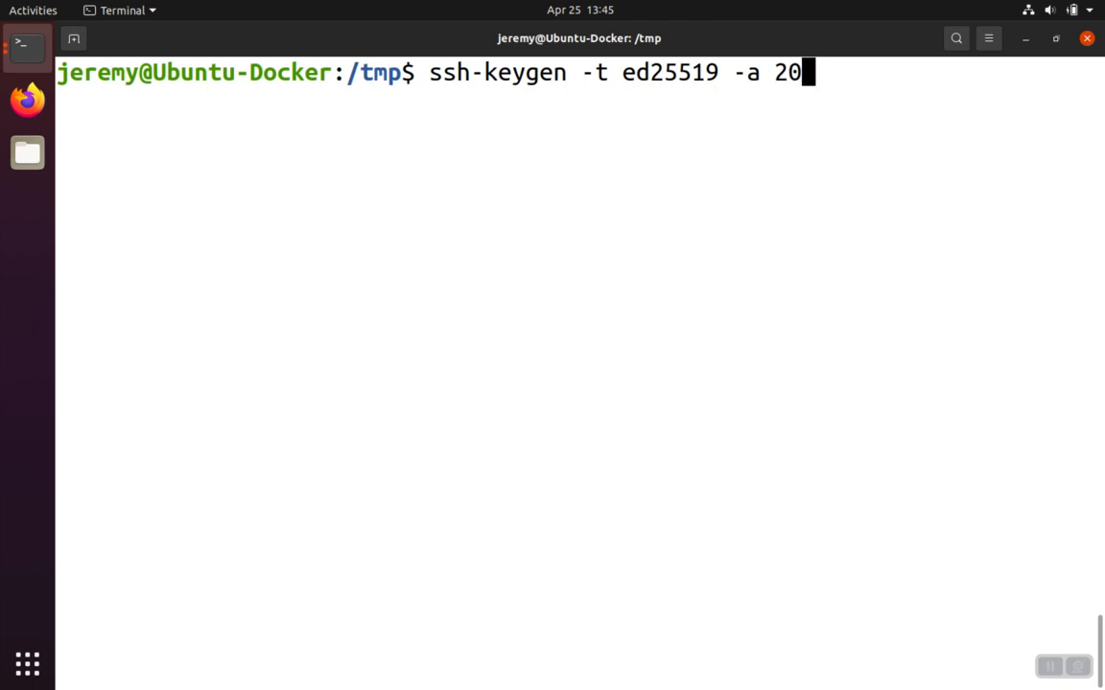
{"action": "type", "text": "0"}
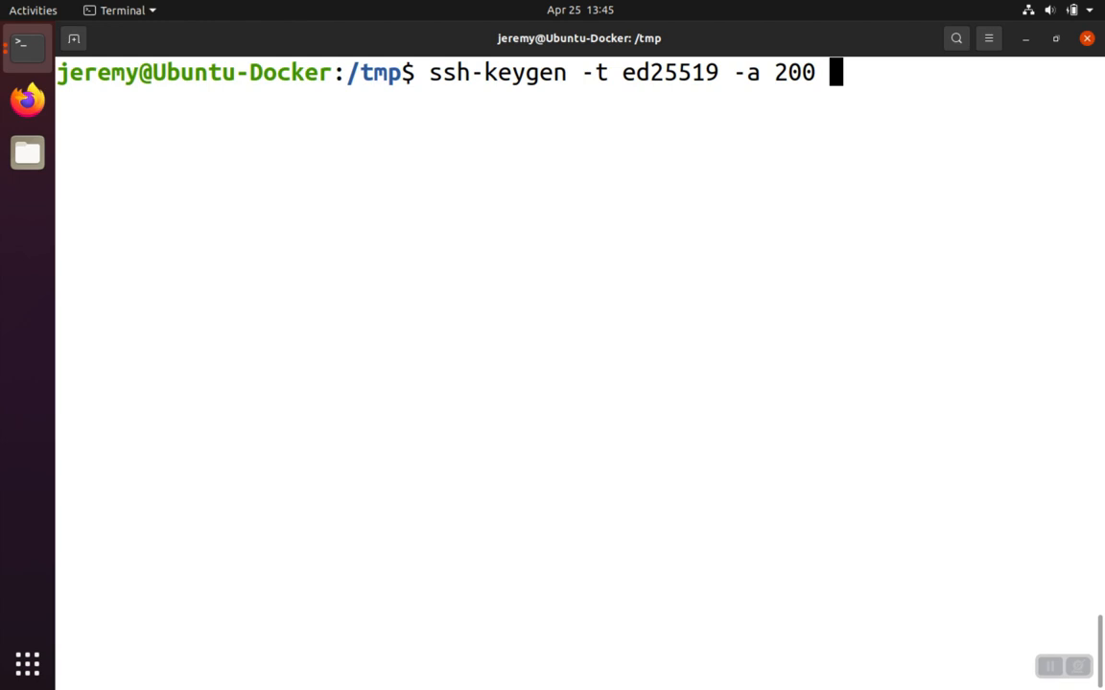
Append the output path -f ~/.ssh/demo to the ssh-keygen command.
{"action": "type", "text": "-"}
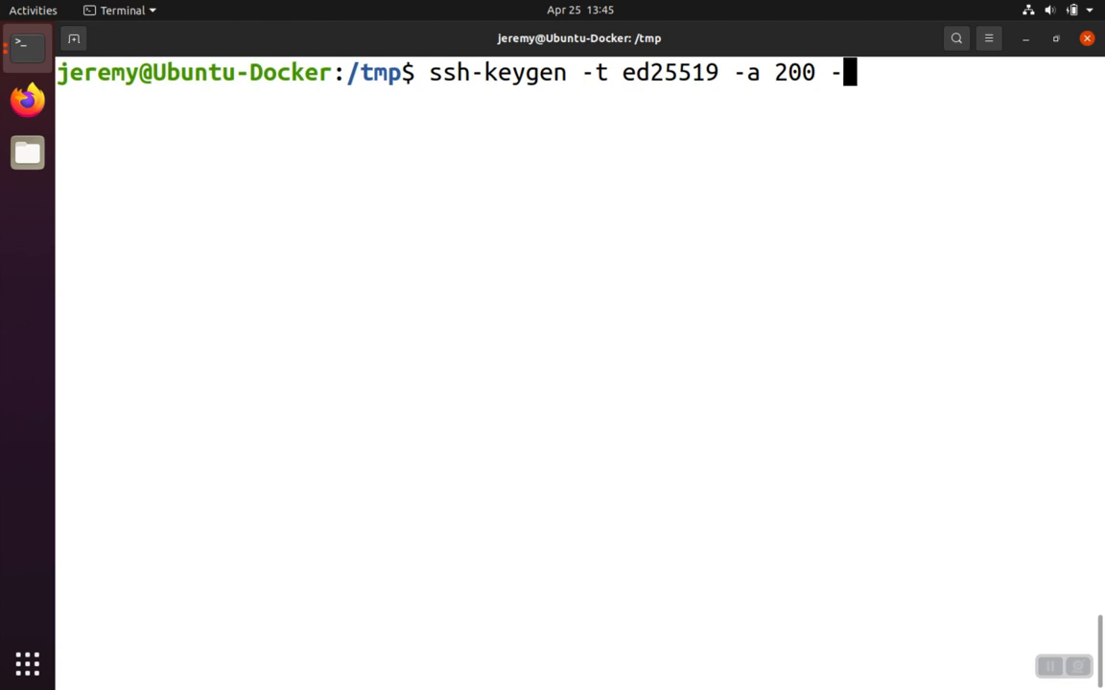
{"action": "type", "text": "f"}
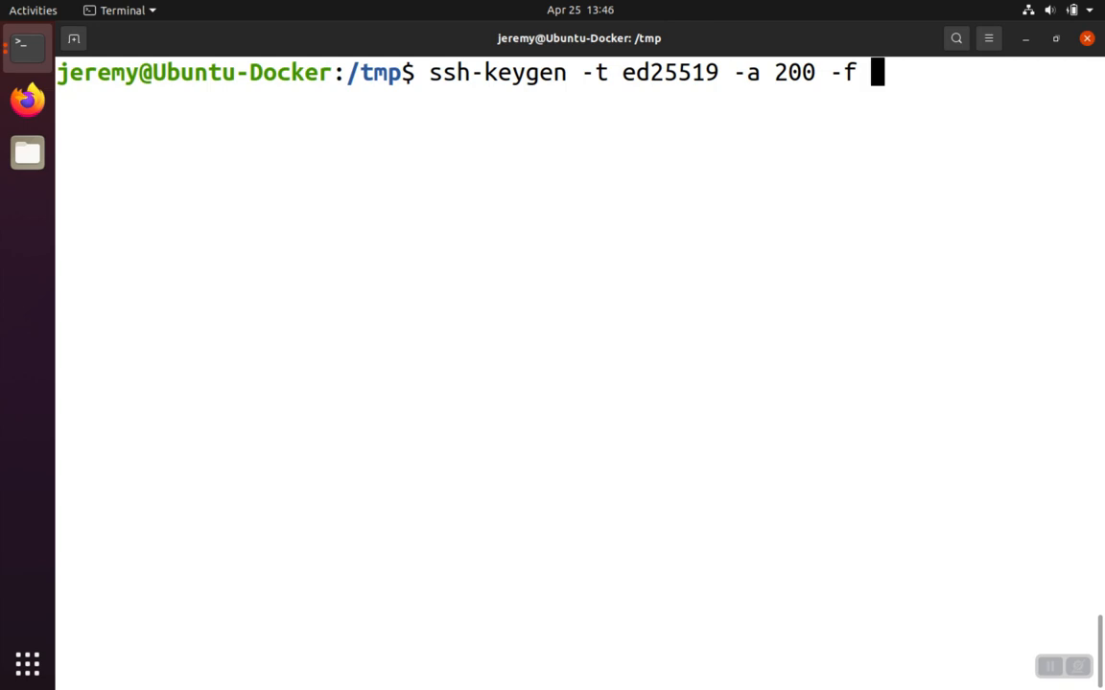
{"action": "type", "text": "~"}
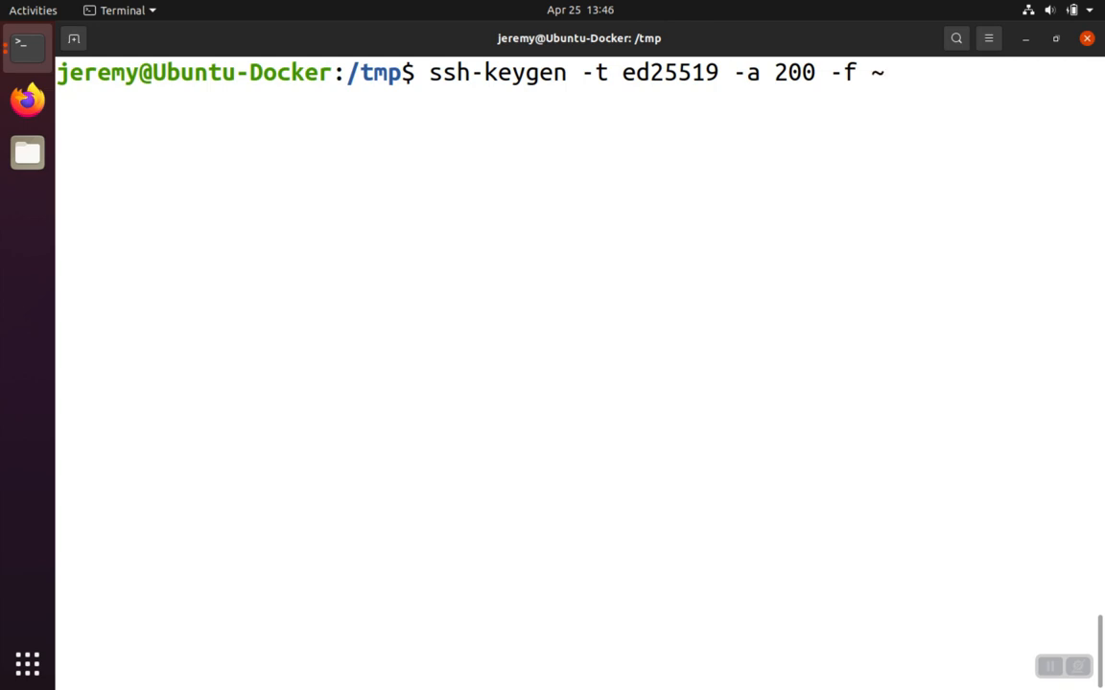
{"action": "type", "text": "/"}
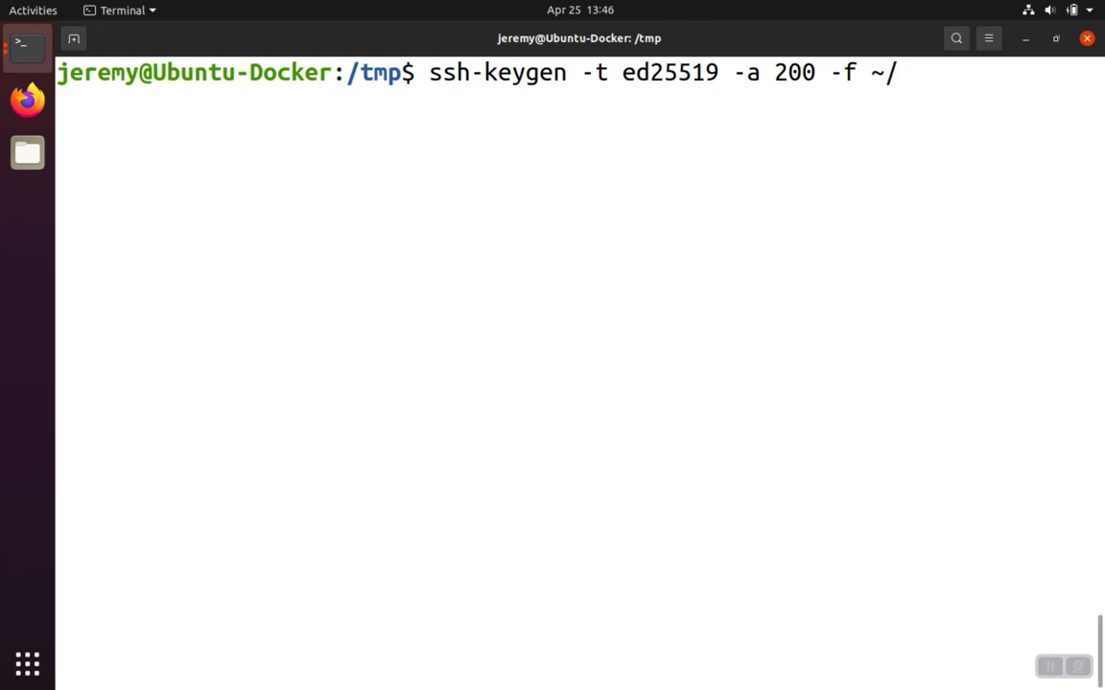
{"action": "type", "text": ".ssh"}
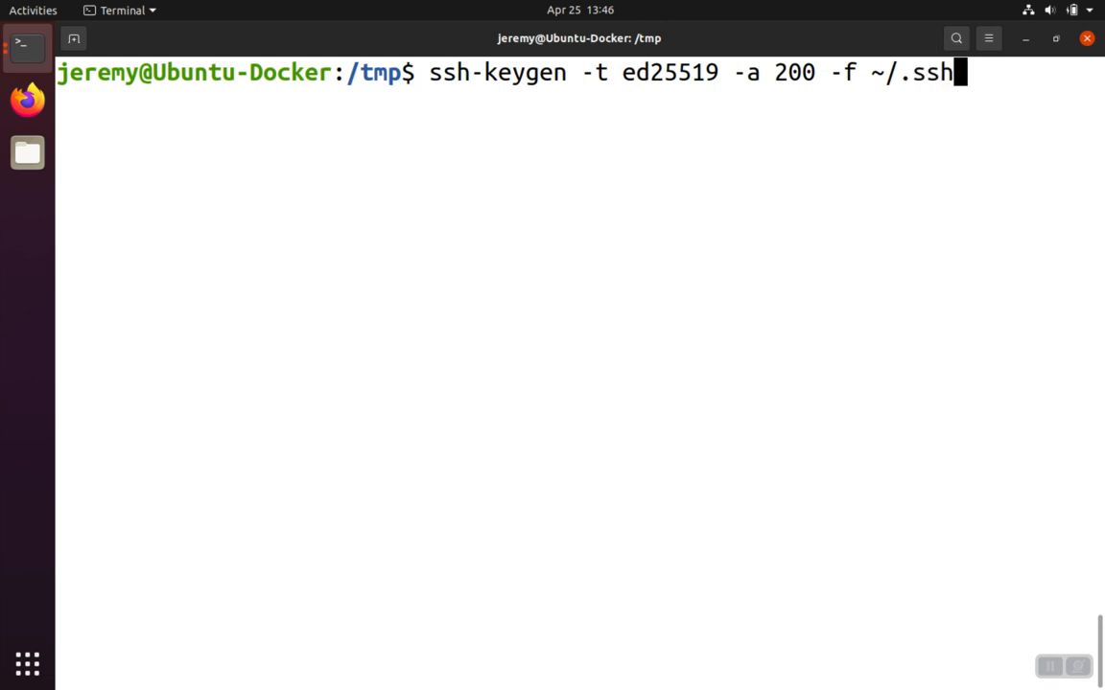
{"action": "type", "text": "/"}
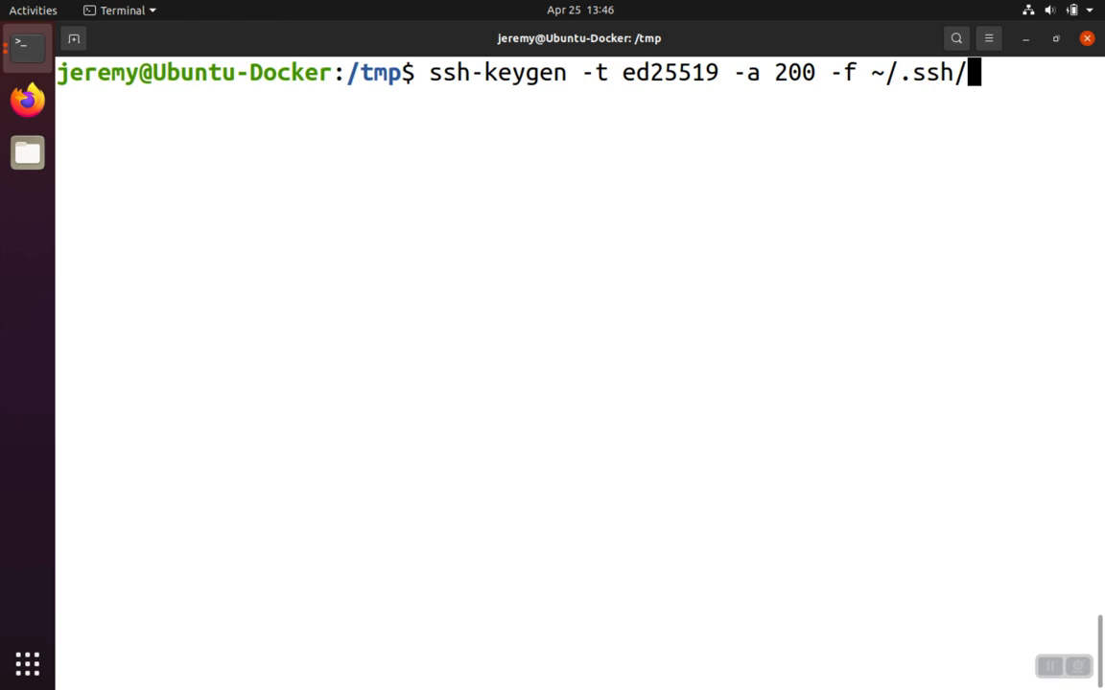
{"action": "type", "text": "demo"}
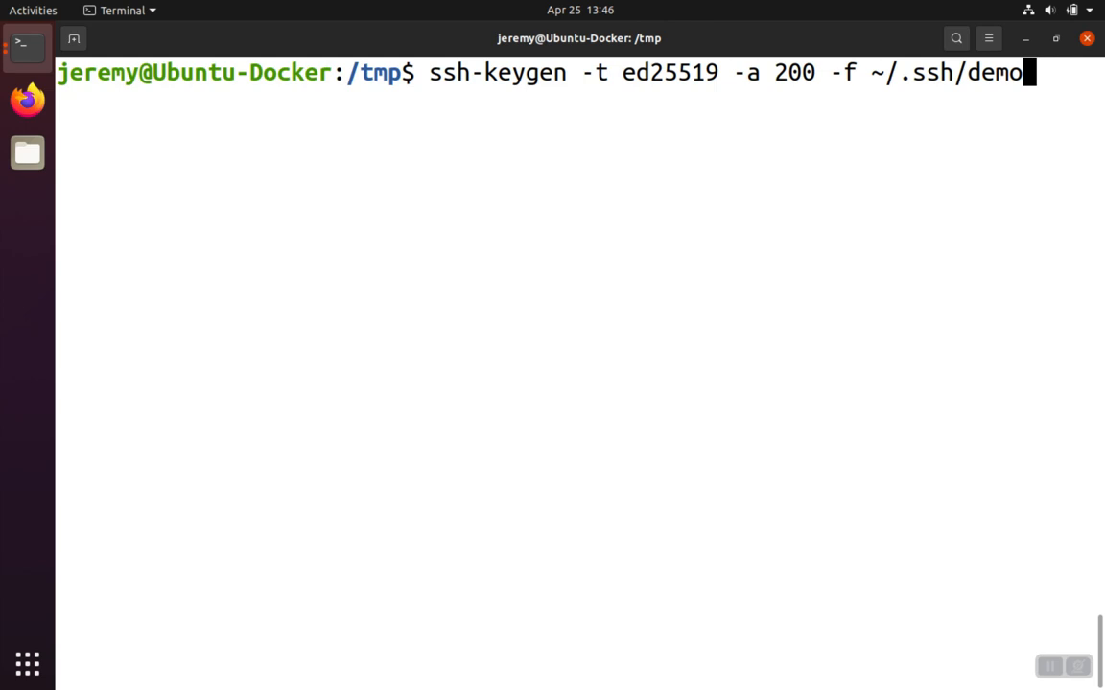
Run the key generation with an empty passphrase, saving ~/.ssh/demo and demo.pub.
{"action": "key", "text": "Return"}
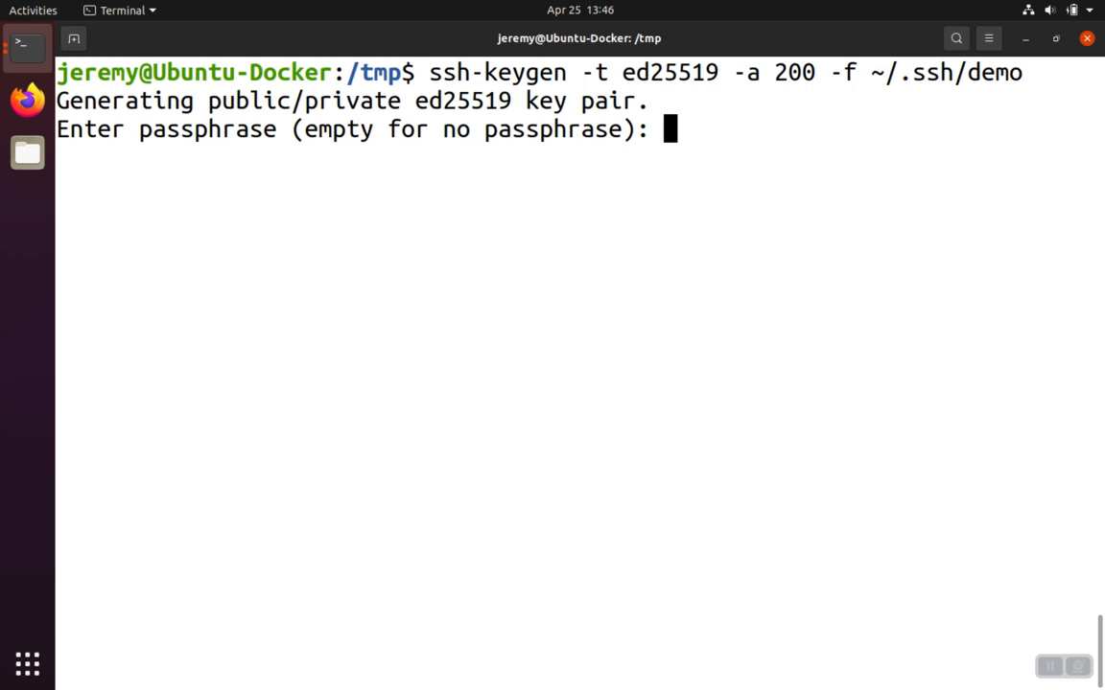
{"action": "key", "text": "Return"}
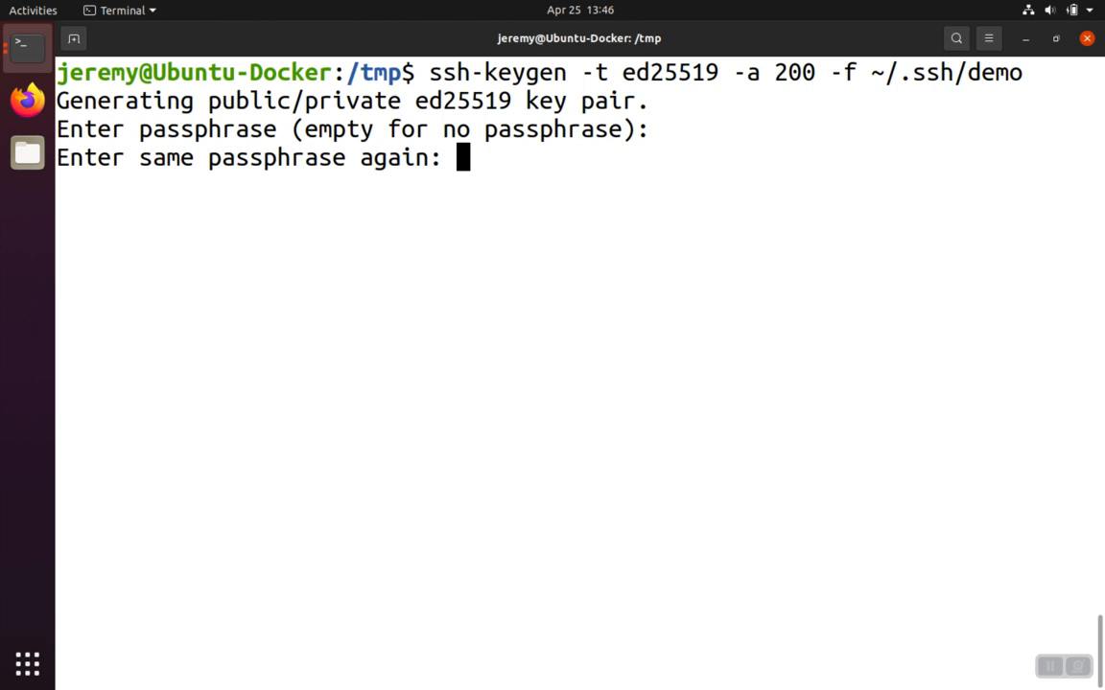
{"action": "key", "text": "Return"}
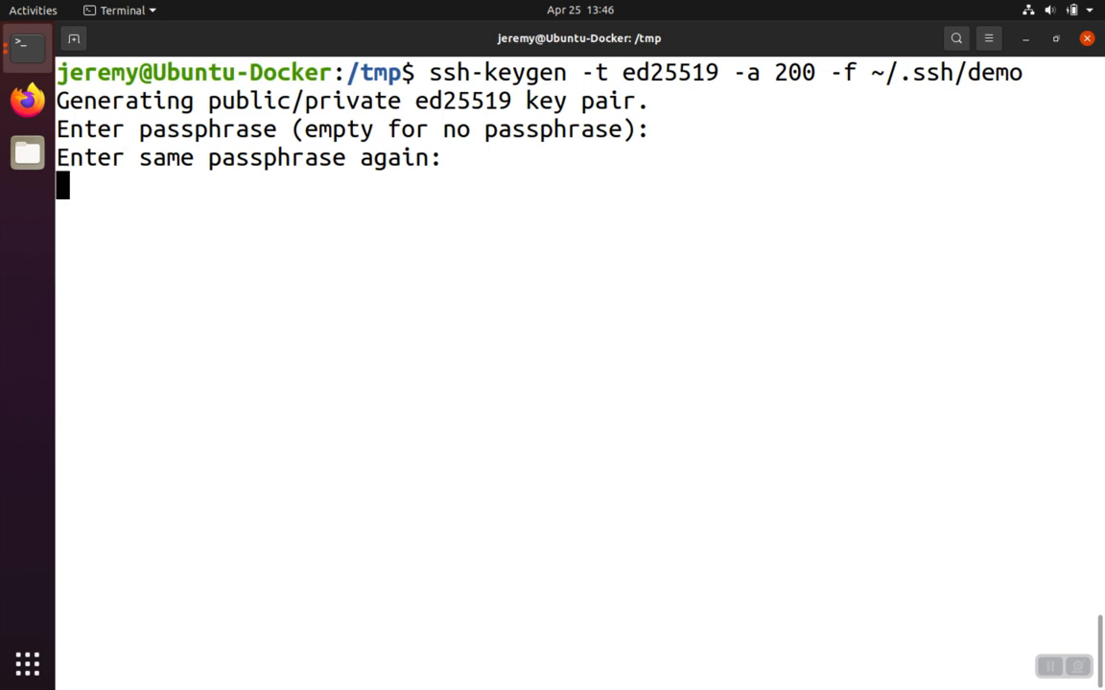
{"action": "key", "text": "Return"}
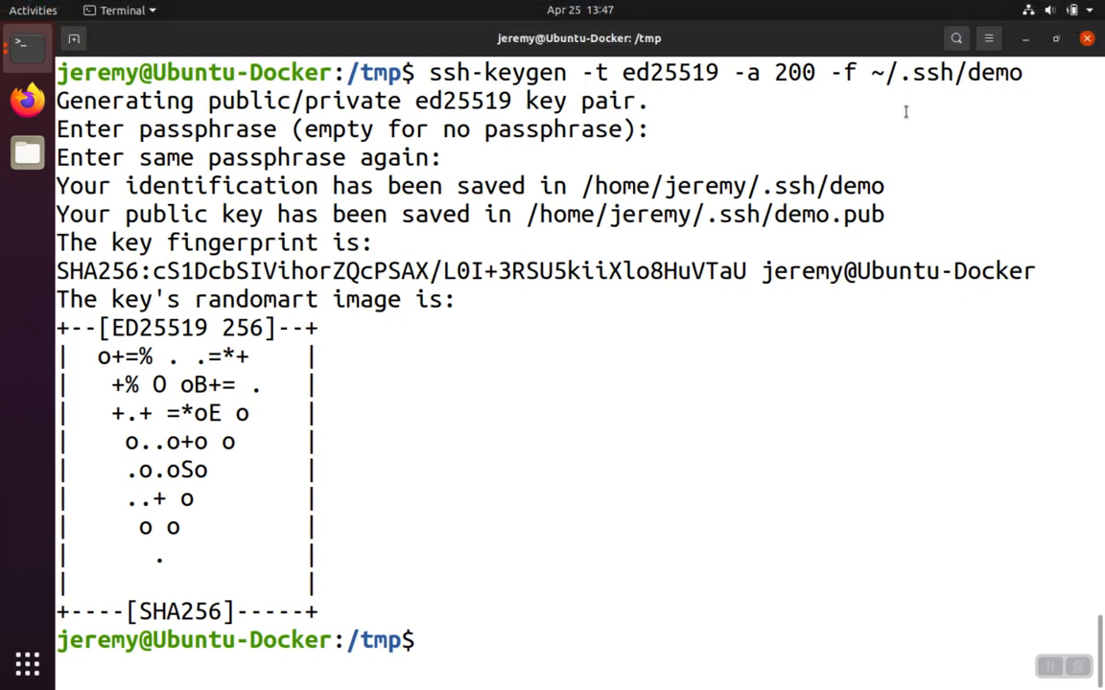
{"action": "double_click", "coordinate": [944, 72]}
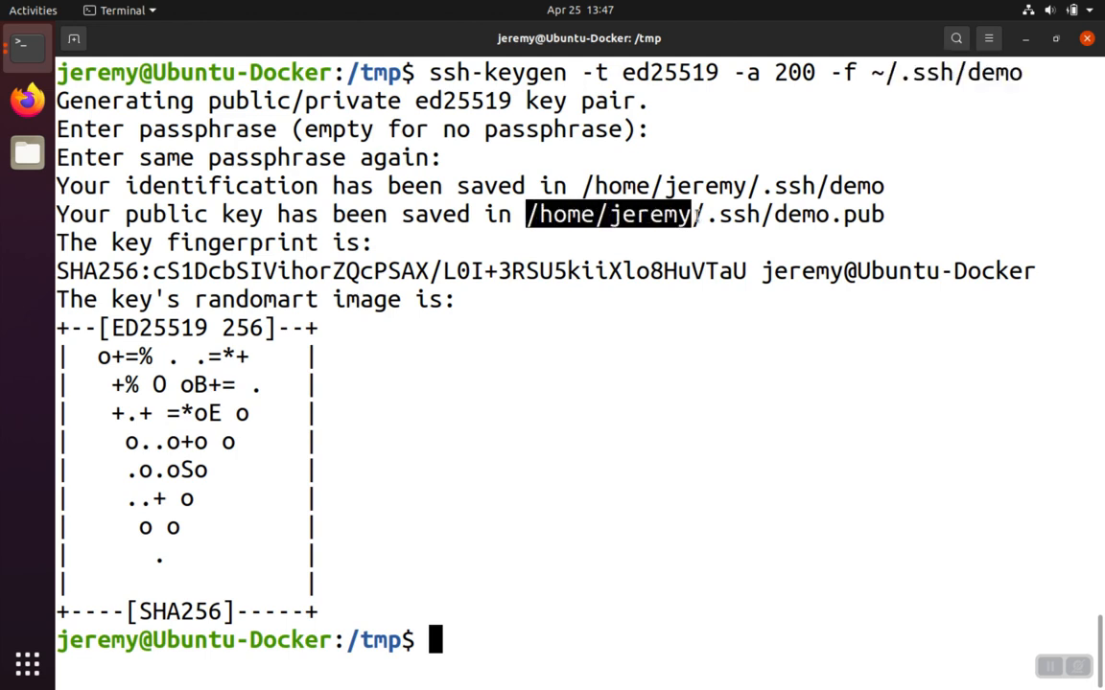
{"action": "mouse_move", "coordinate": [534, 494]}
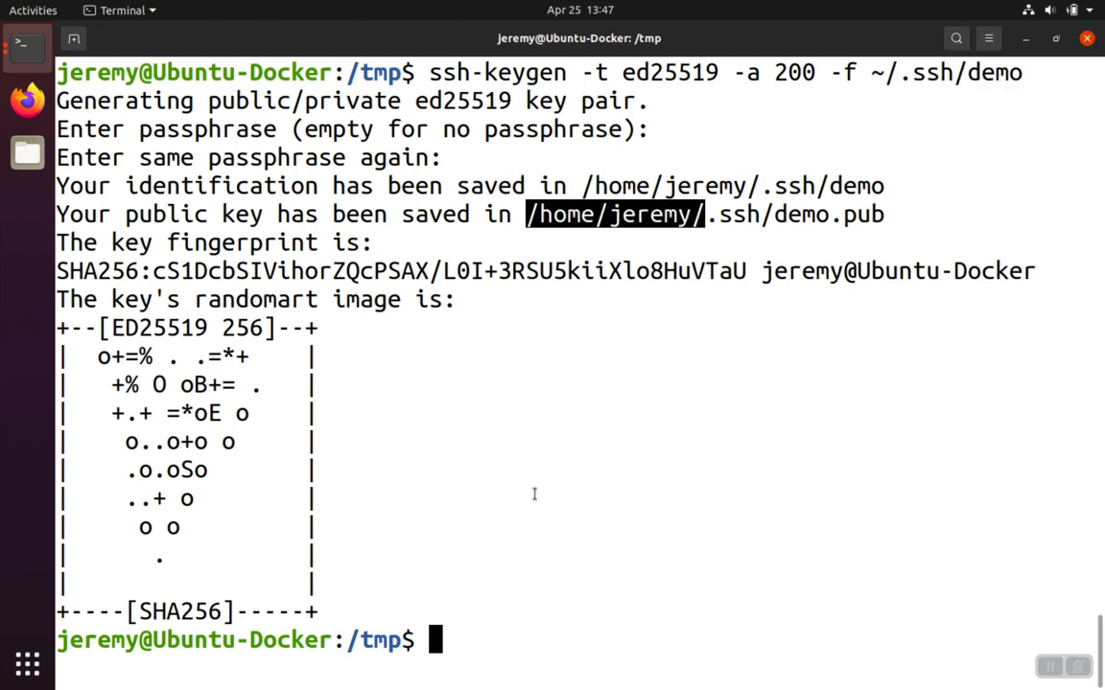
{"action": "mouse_move", "coordinate": [495, 563]}
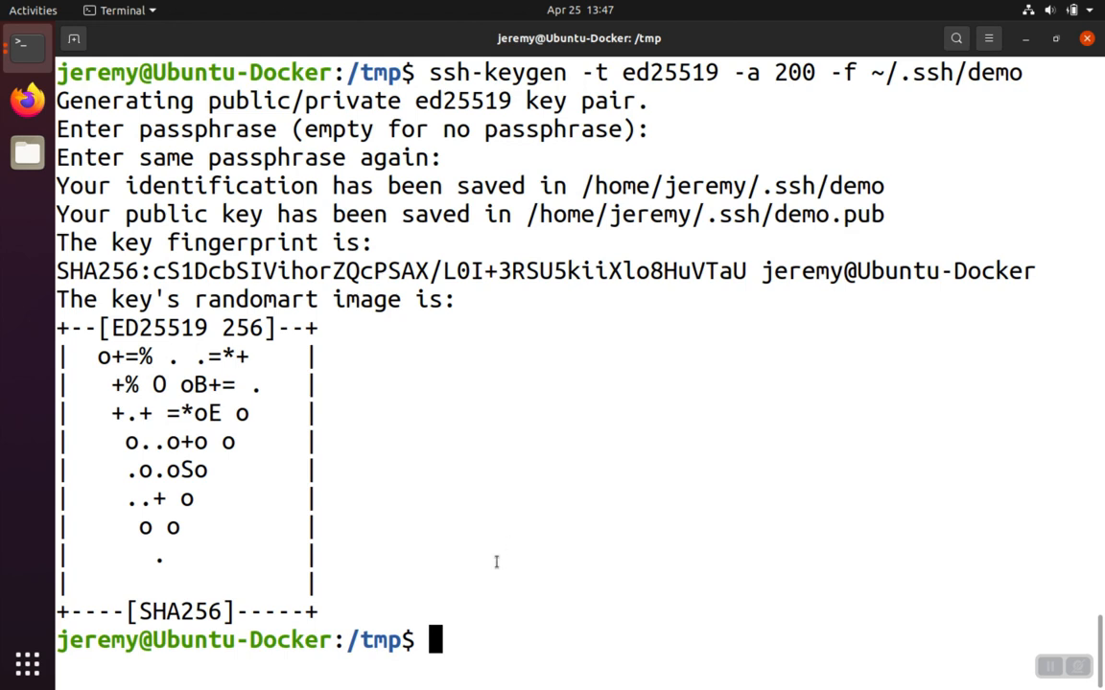
Print the private key with cat ~/.ssh/demo.
{"action": "type", "text": "c"}
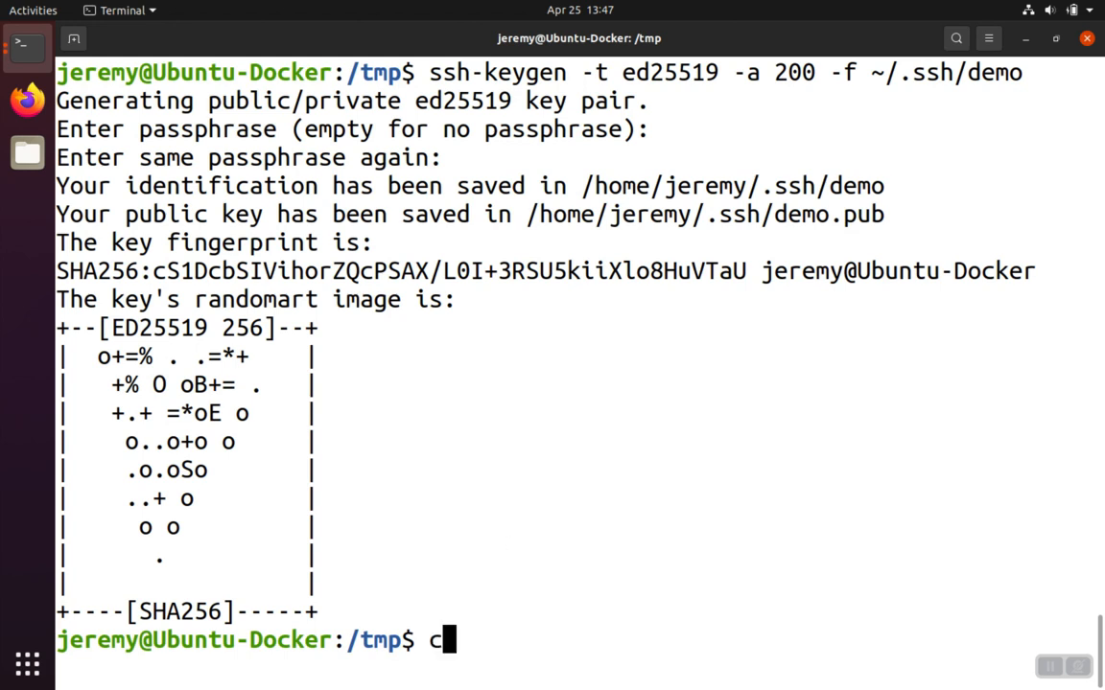
{"action": "type", "text": "at"}
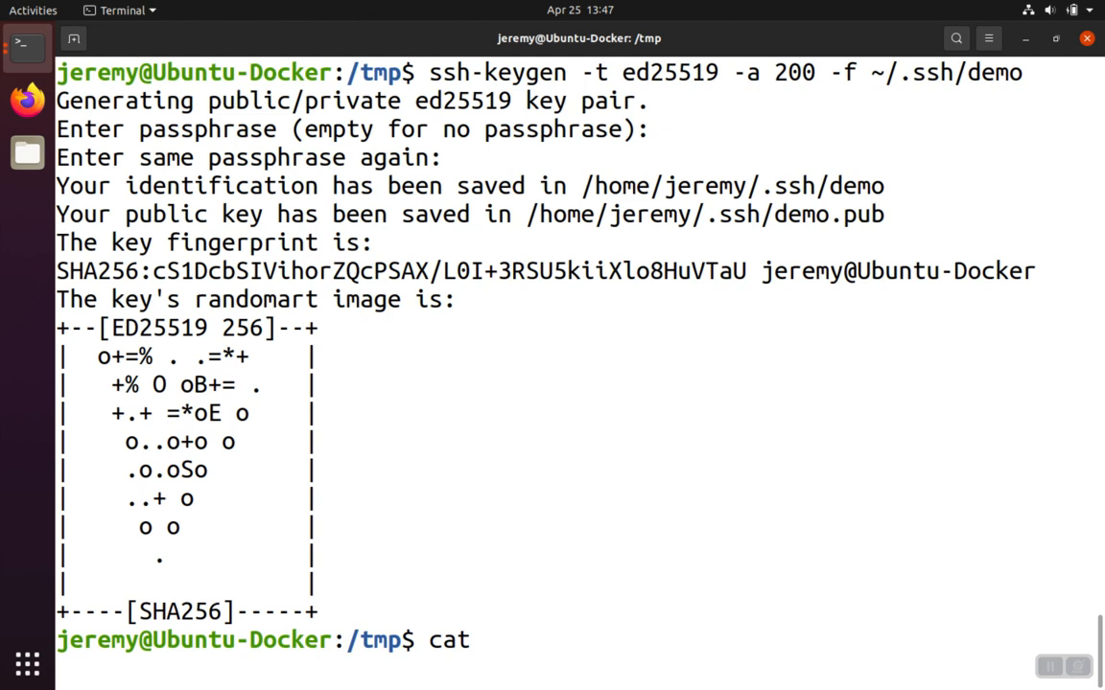
{"action": "type", "text": "~/.ssh/demo"}
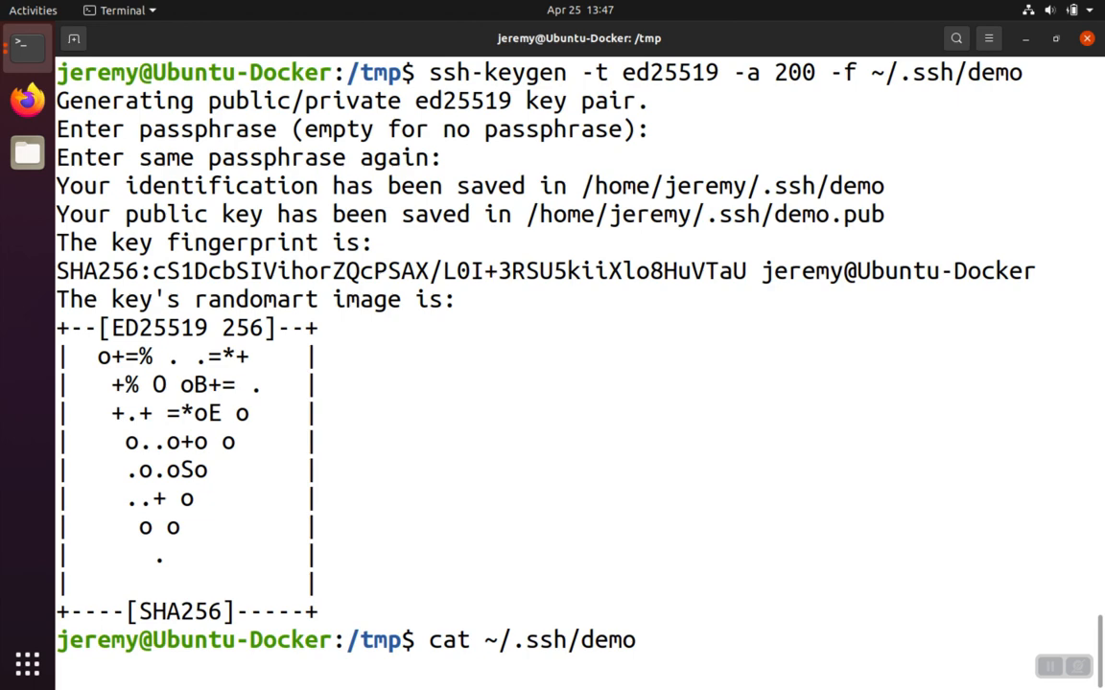
{"action": "key", "text": "Return"}
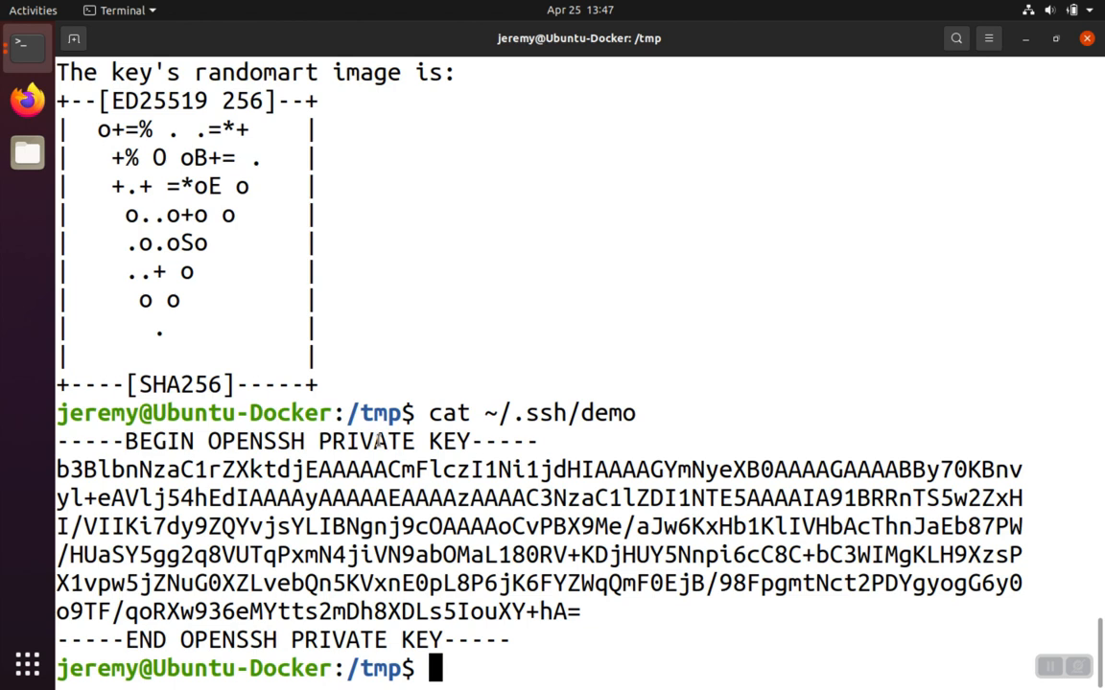
{"action": "mouse_move", "coordinate": [544, 384]}
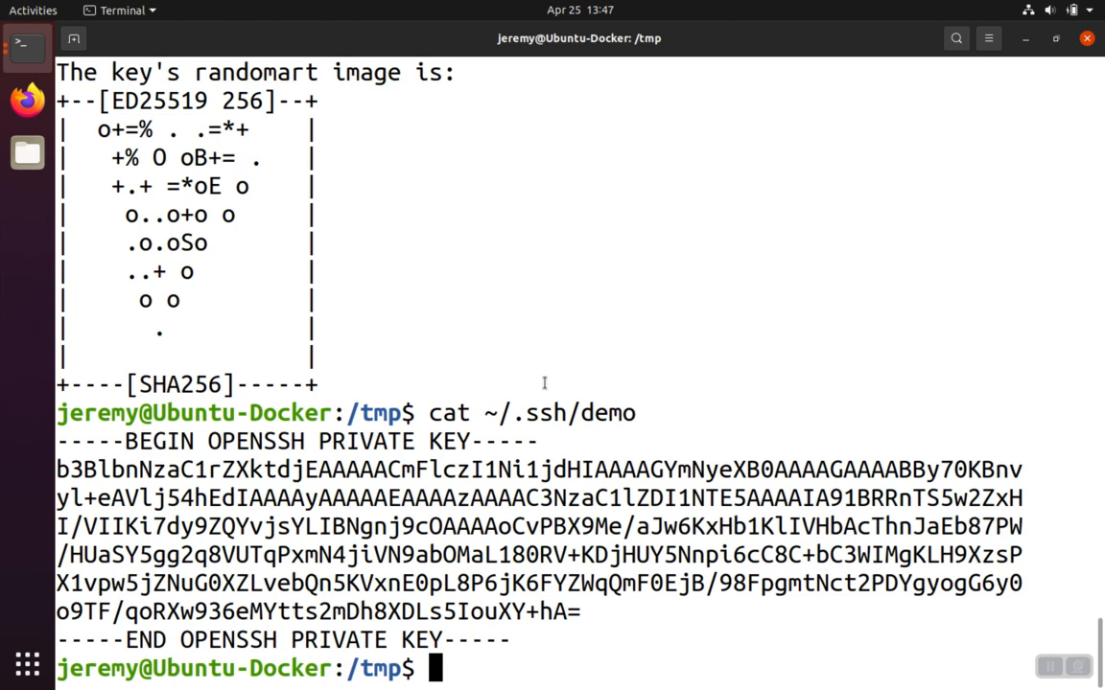
Print the public key with cat ~/.ssh/demo.pub and select the private key's first lines.
{"action": "type", "text": "cat ~/.ssh/demo"}
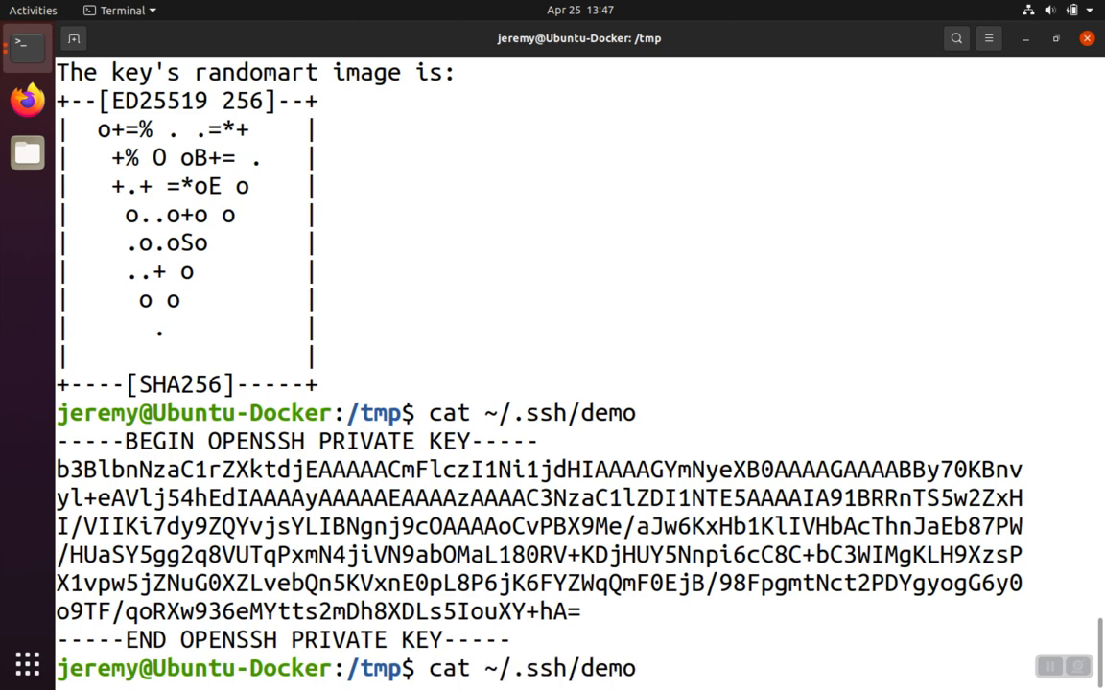
{"action": "type", "text": "."}
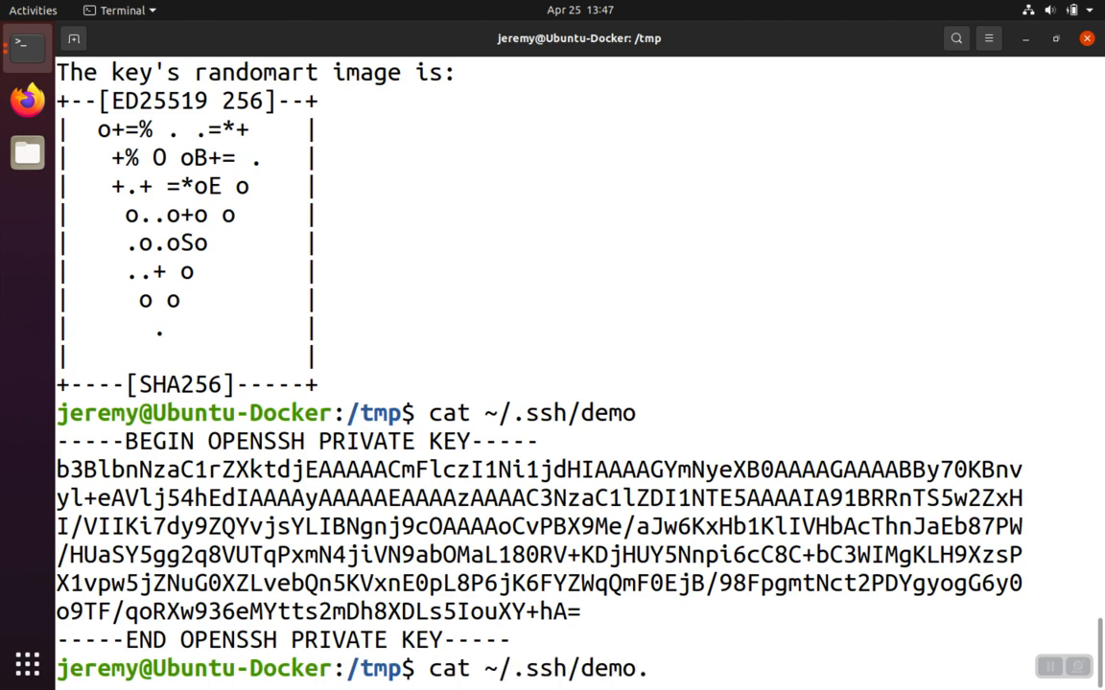
{"action": "type", "text": ".pub"}
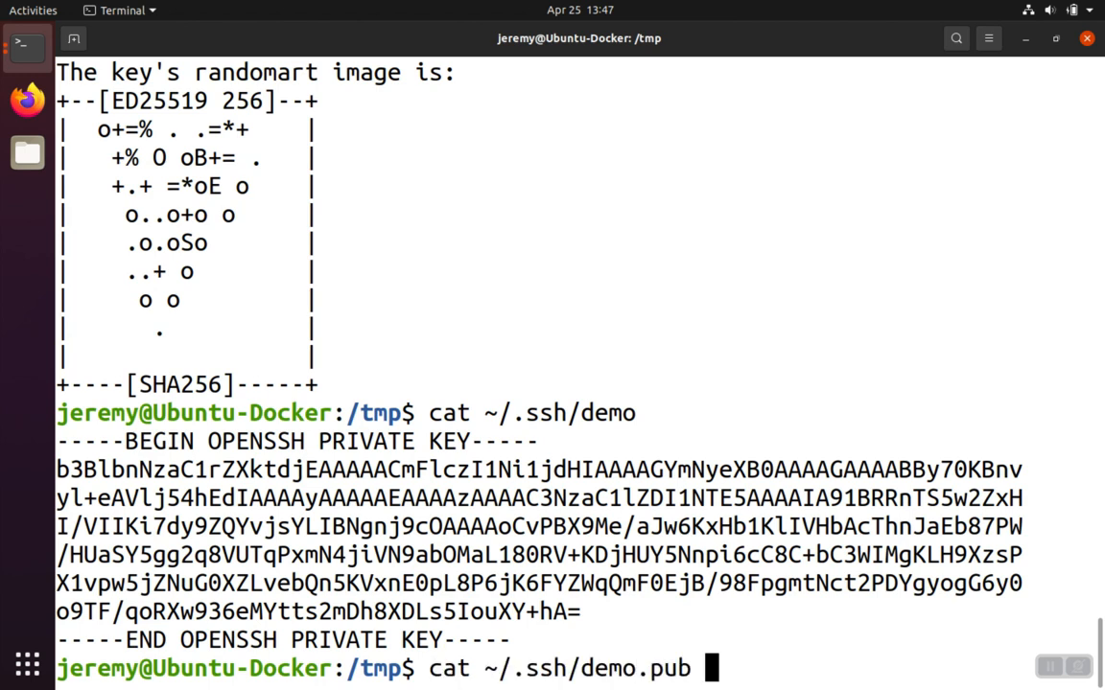
{"action": "key", "text": "Return"}
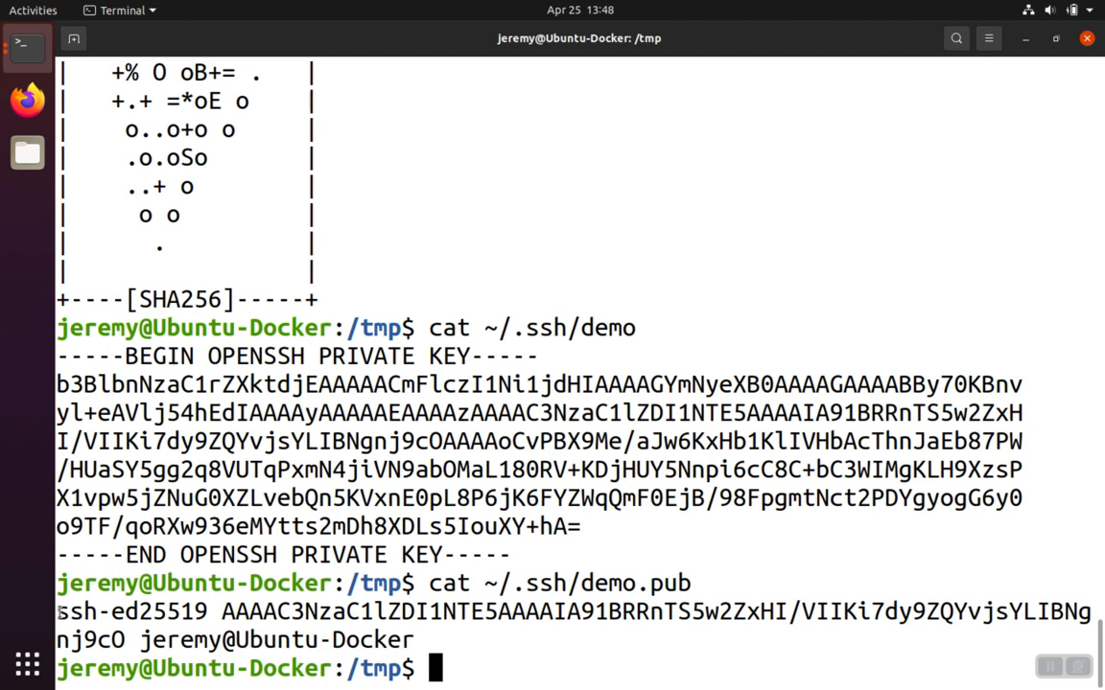
{"action": "left_click_drag", "start_coordinate": [57, 356], "coordinate": [386, 441]}
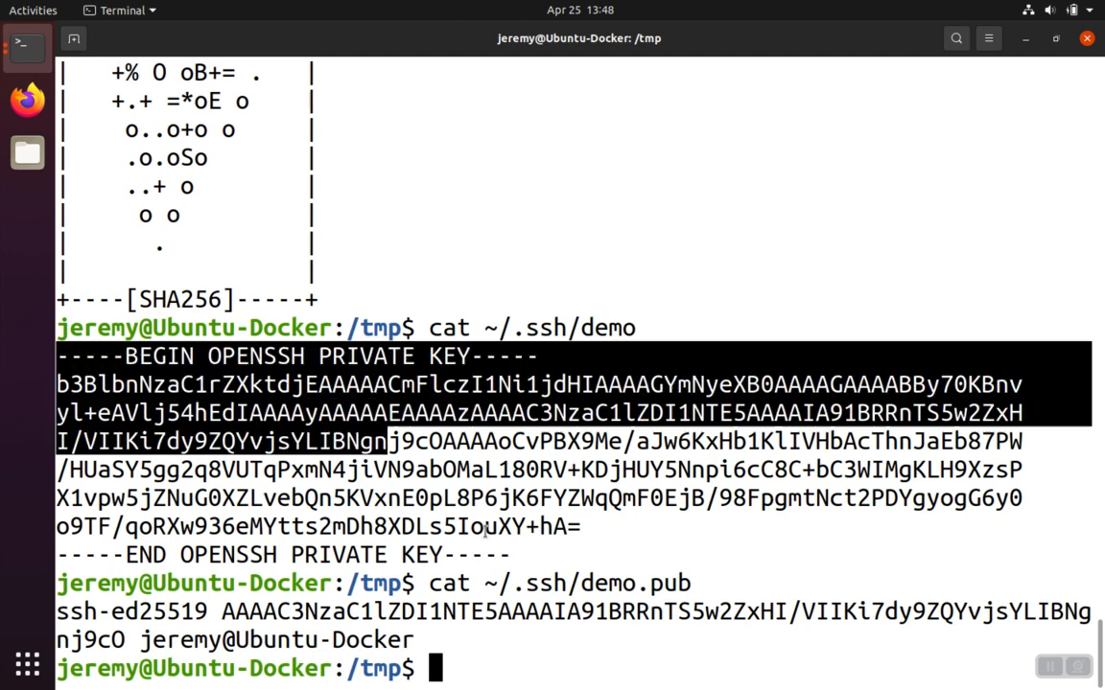